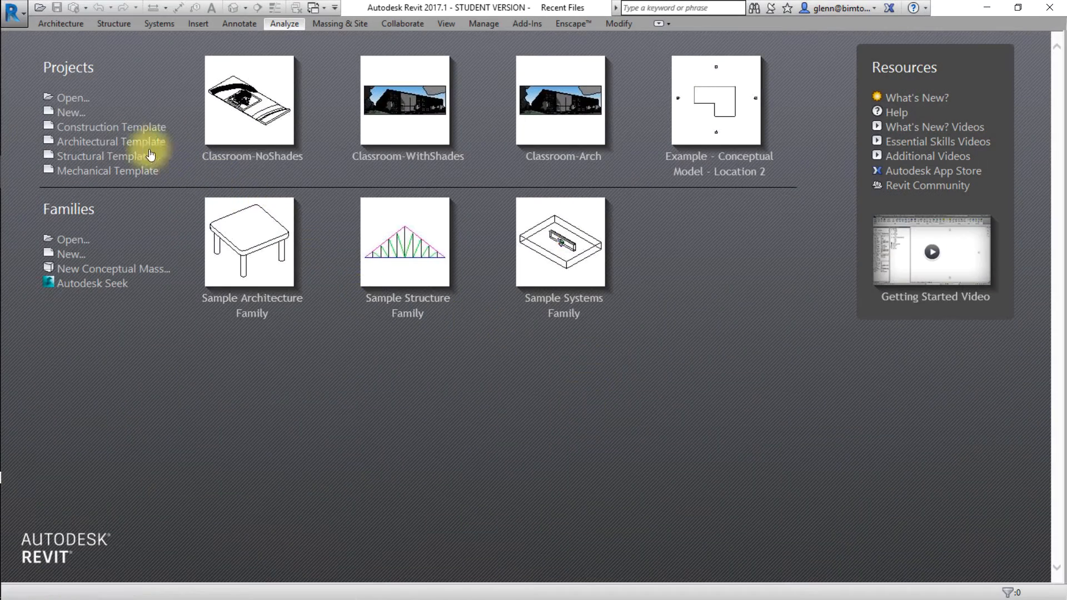
{"action": "mouse_move", "coordinate": [73, 98]}
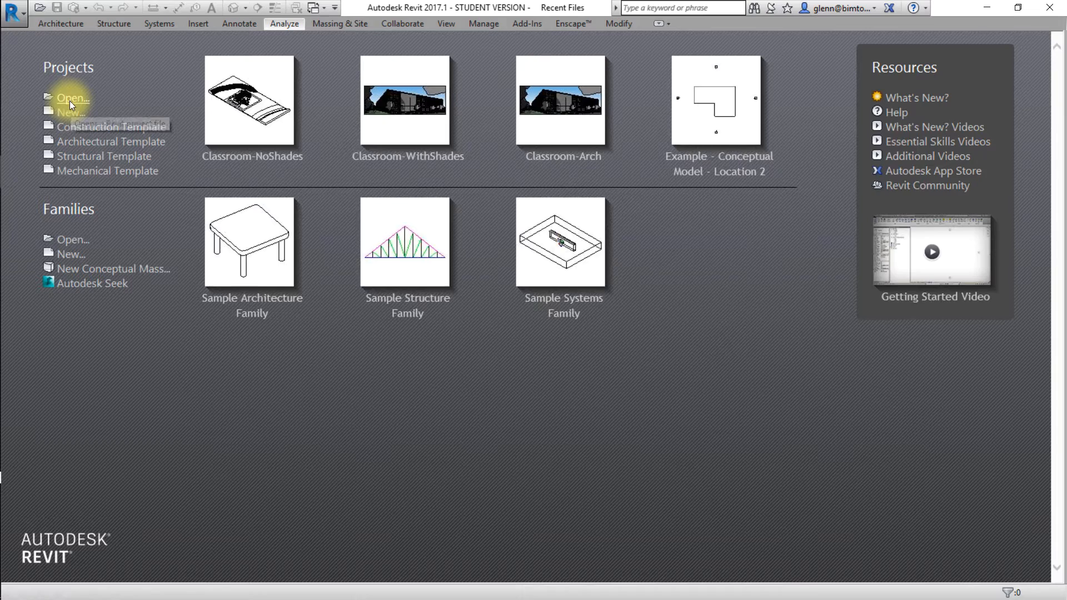
Open the Classroom-NoShades project from the Recent Files page.
{"action": "left_click", "coordinate": [72, 98]}
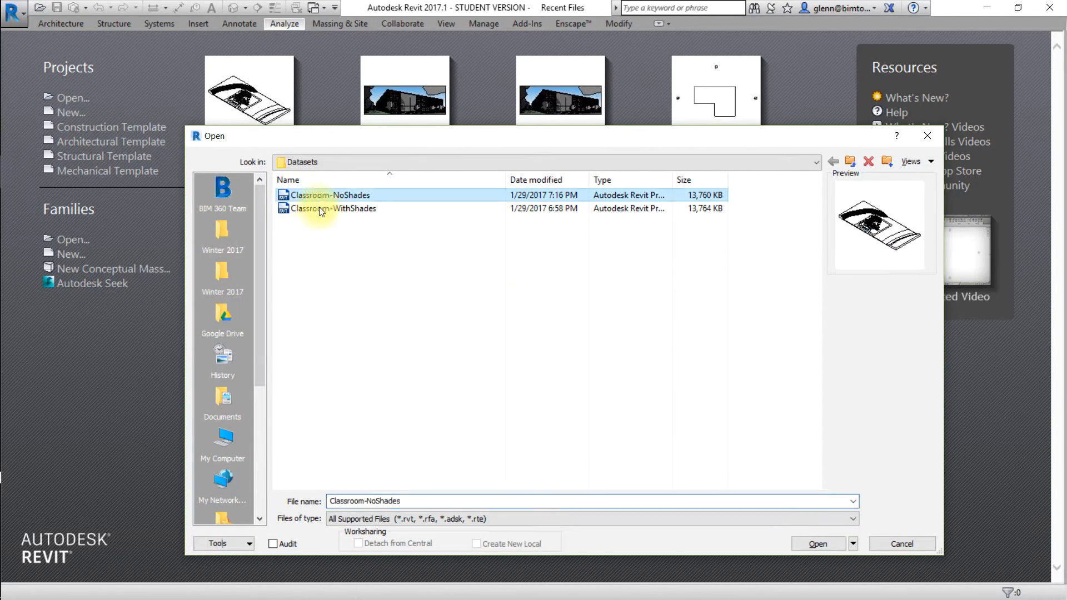
{"action": "left_click", "coordinate": [818, 543]}
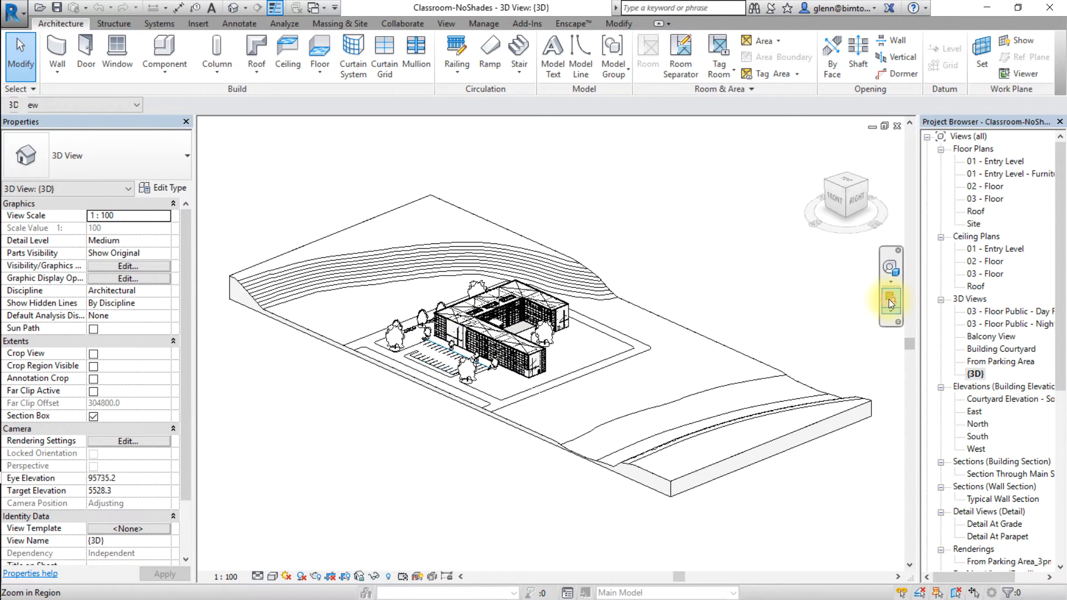
Zoom in on a region around the classroom building.
{"action": "left_click", "coordinate": [889, 303]}
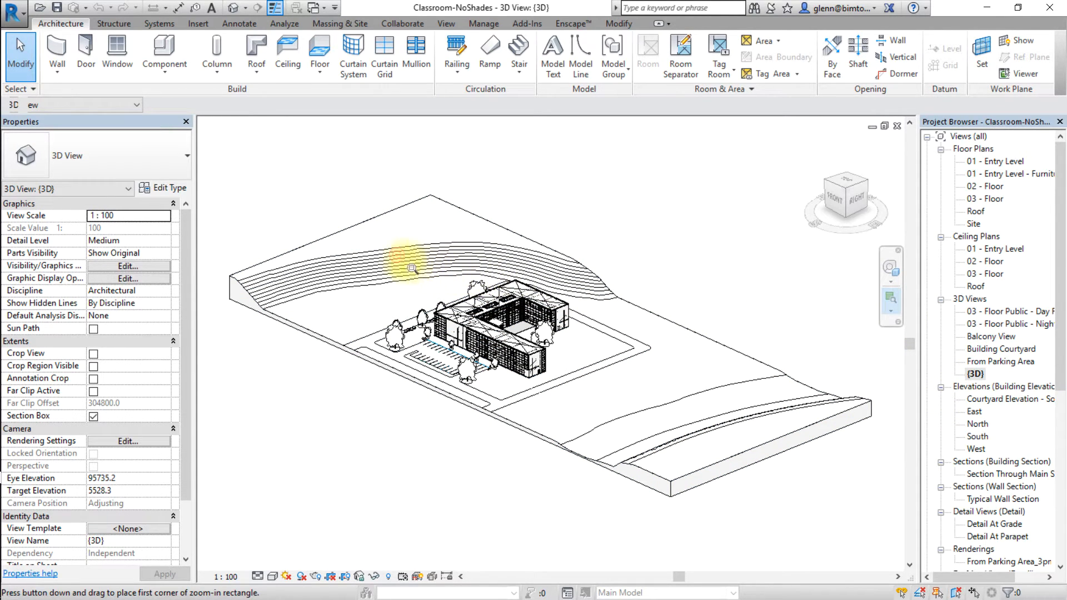
{"action": "left_click_drag", "start_coordinate": [412, 265], "coordinate": [606, 408]}
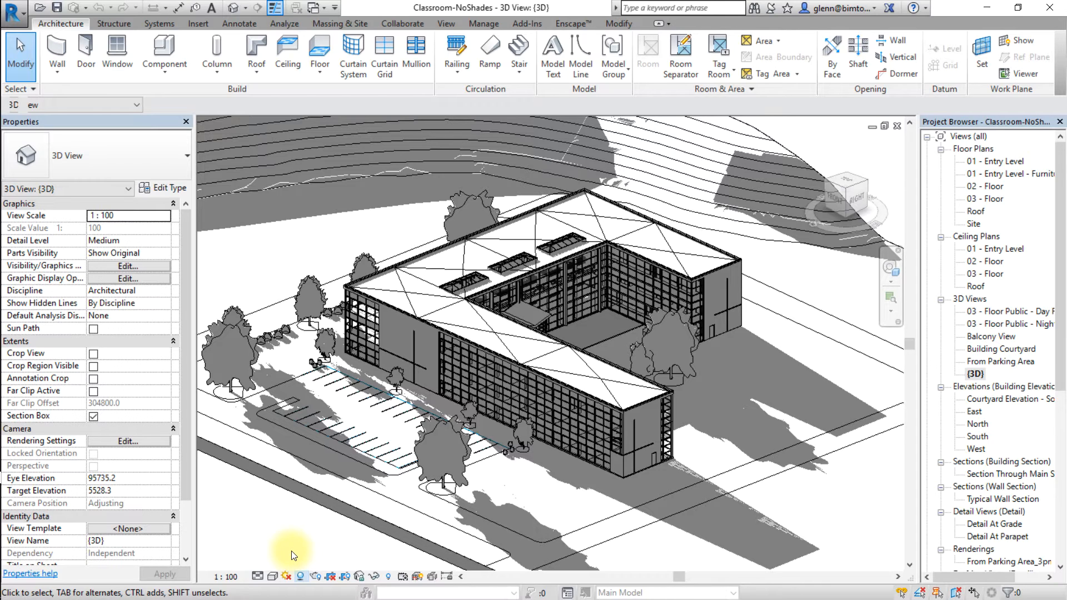
Turn on the sun path display over the classroom model.
{"action": "left_click", "coordinate": [300, 576]}
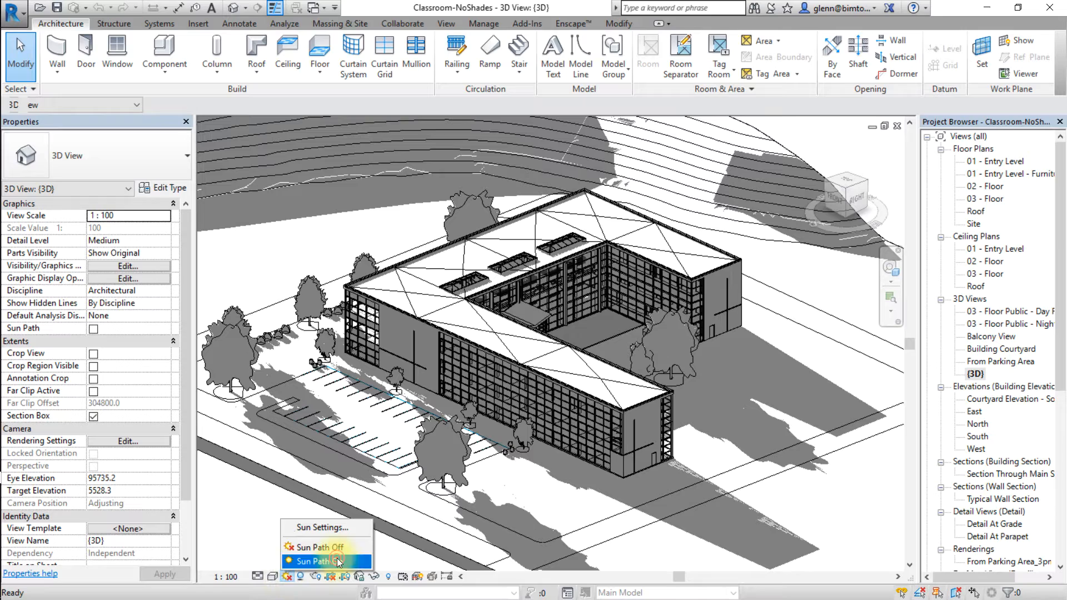
{"action": "left_click", "coordinate": [327, 562]}
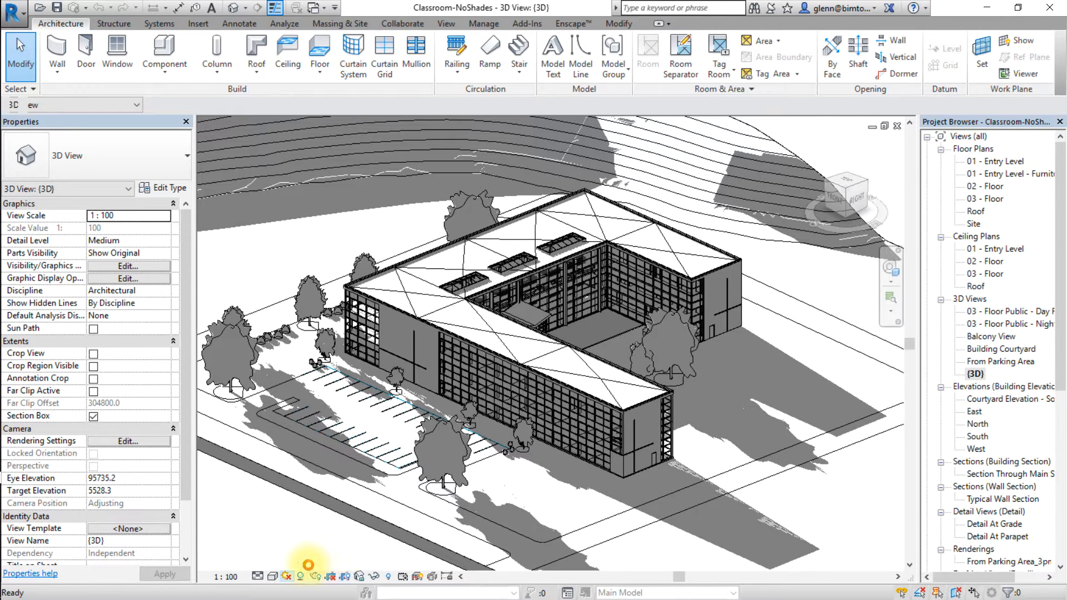
{"action": "left_click", "coordinate": [94, 328]}
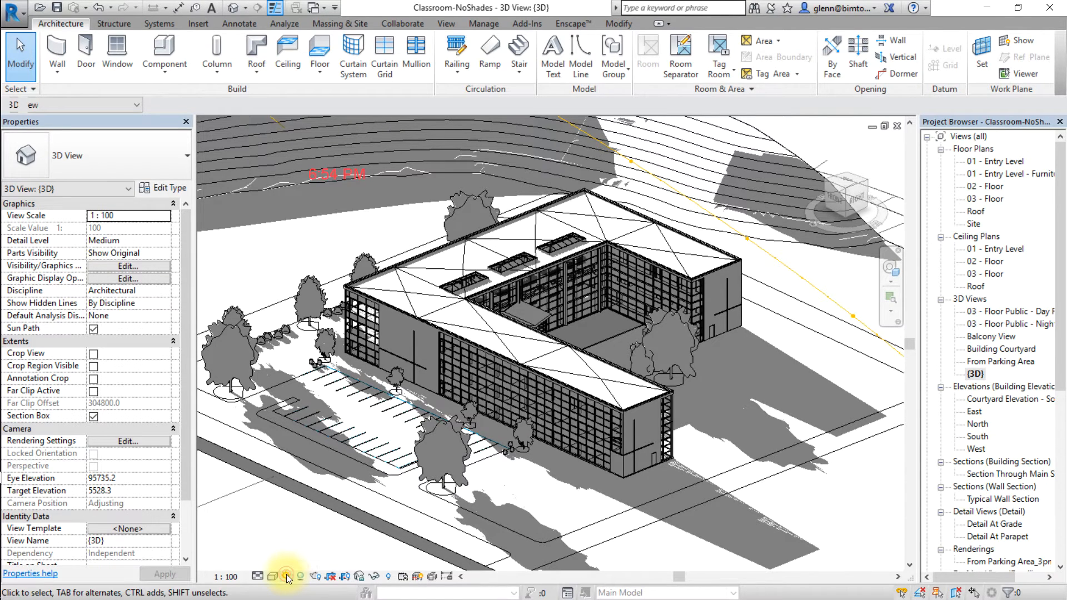
{"action": "left_click", "coordinate": [287, 576]}
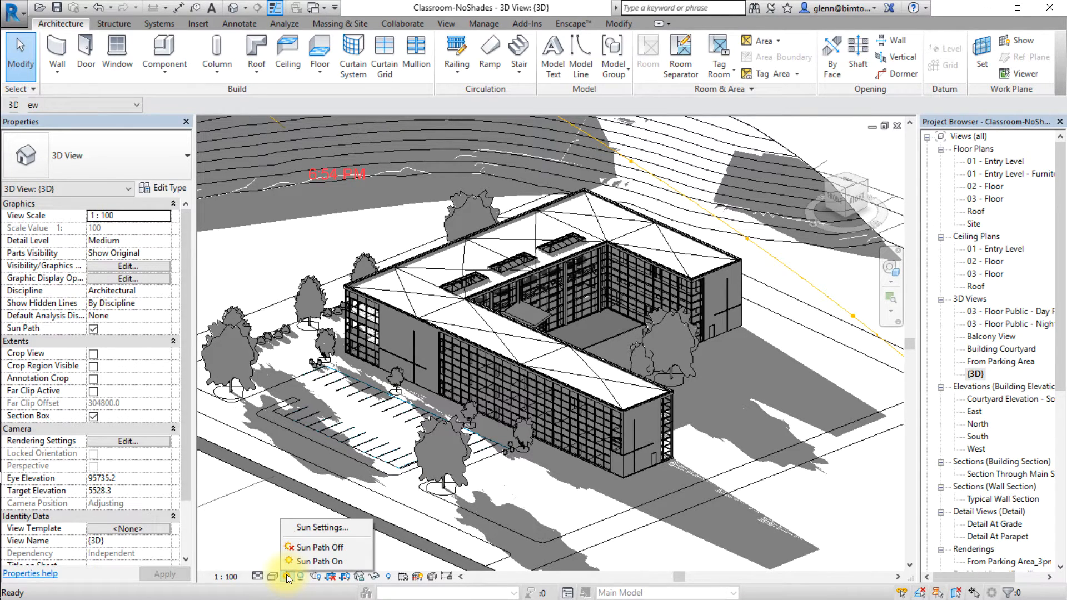
{"action": "mouse_move", "coordinate": [321, 527]}
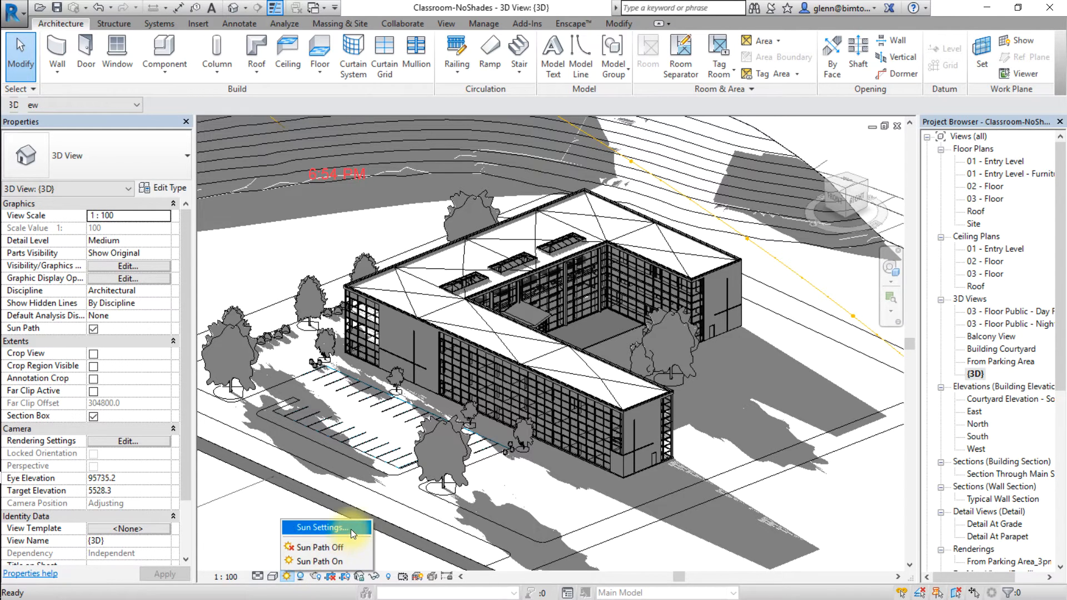
Apply the 'Summer Solstice - Manchester NH, 3pm' sun settings preset.
{"action": "left_click", "coordinate": [318, 527]}
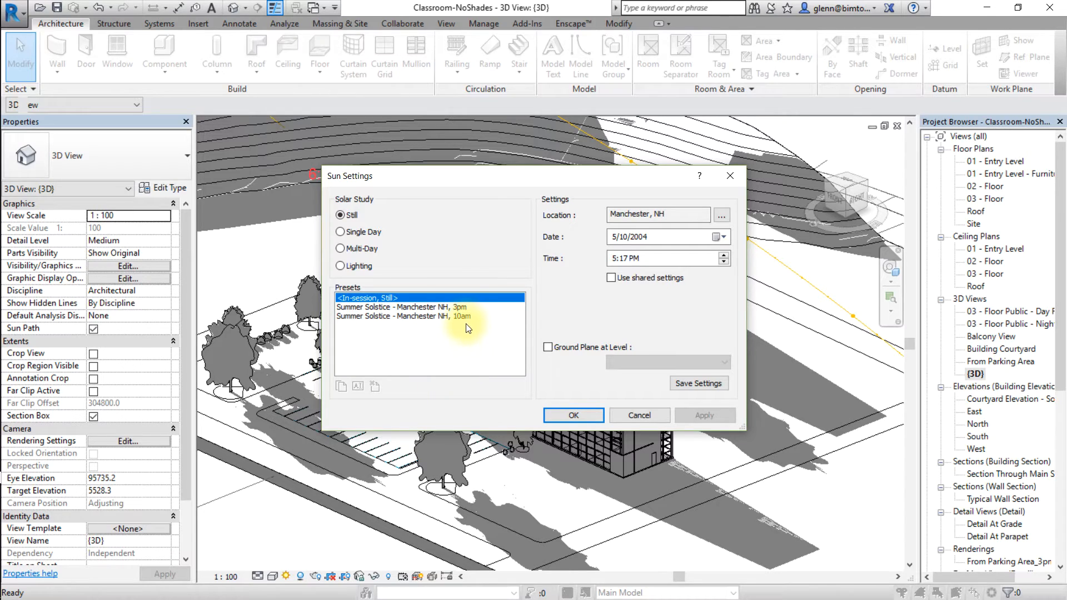
{"action": "left_click", "coordinate": [401, 307]}
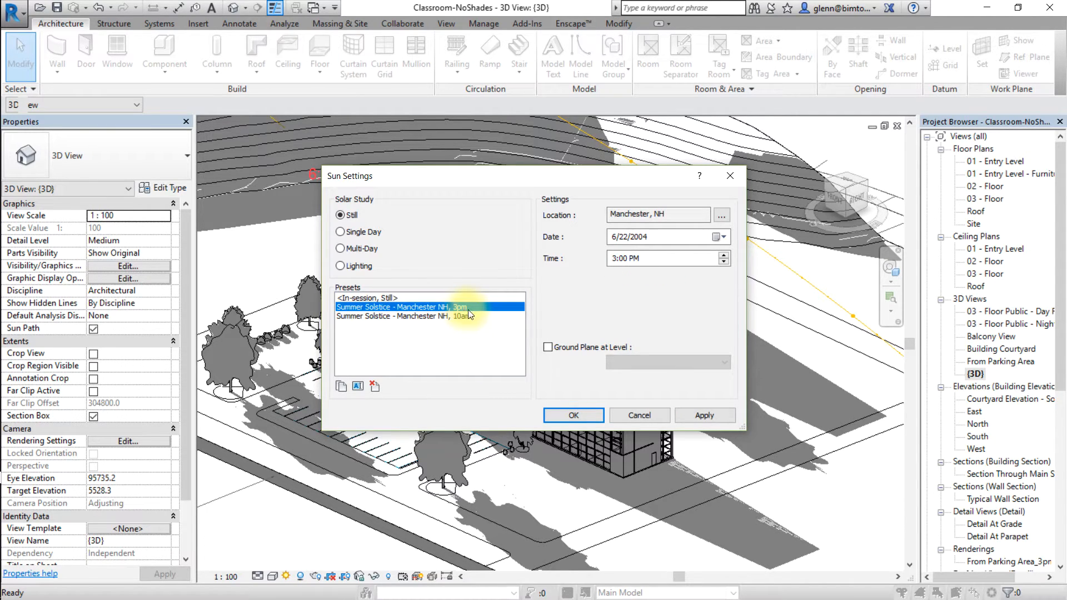
{"action": "left_click", "coordinate": [572, 415]}
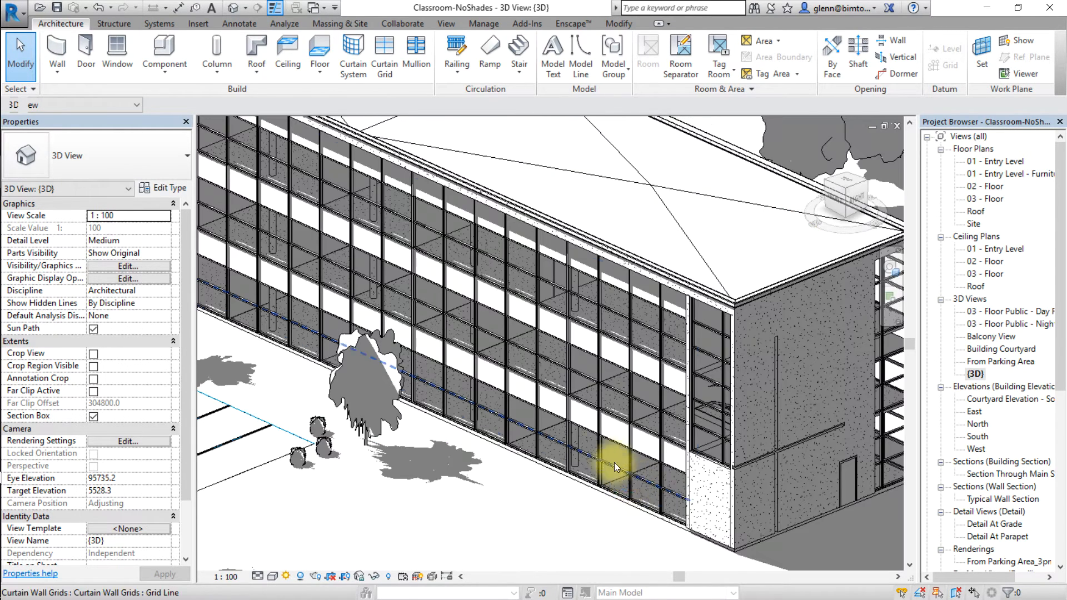
{"action": "mouse_move", "coordinate": [582, 367]}
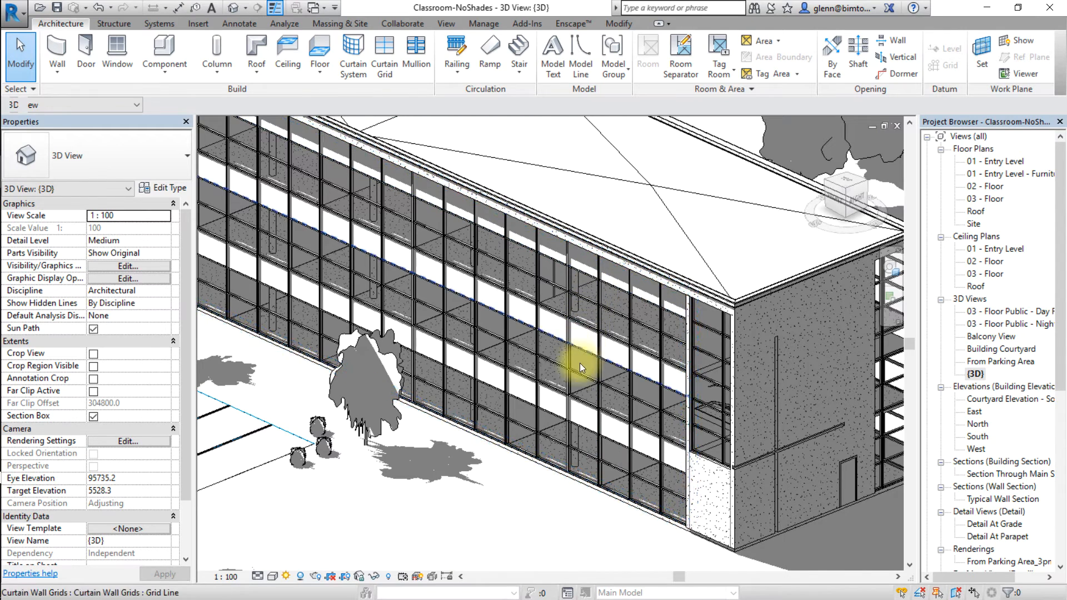
{"action": "mouse_move", "coordinate": [589, 460]}
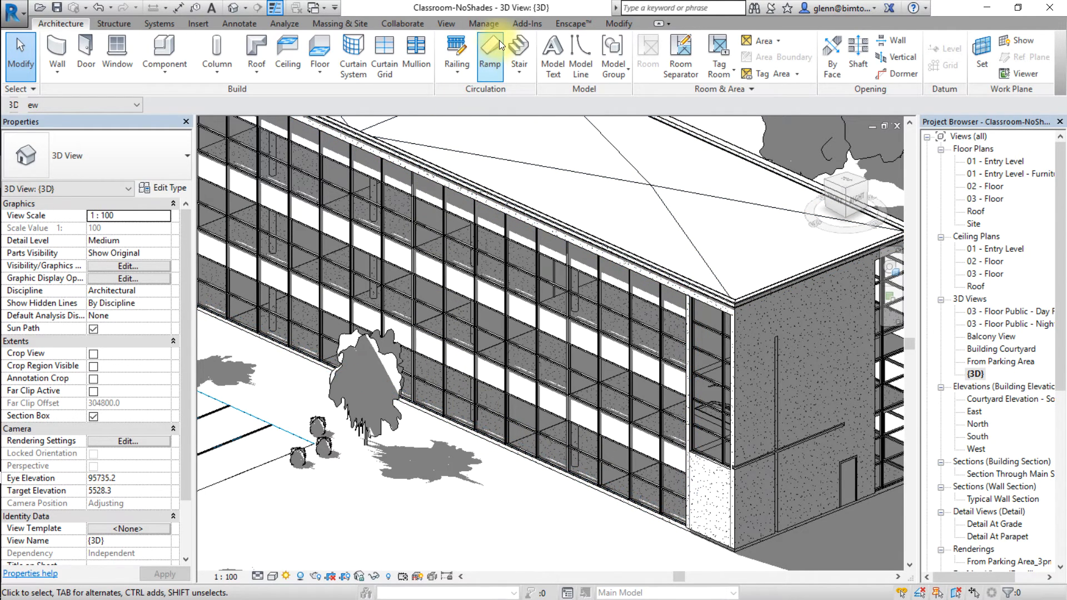
Switch to the Analyze ribbon to reach the energy optimization tools.
{"action": "left_click", "coordinate": [284, 23]}
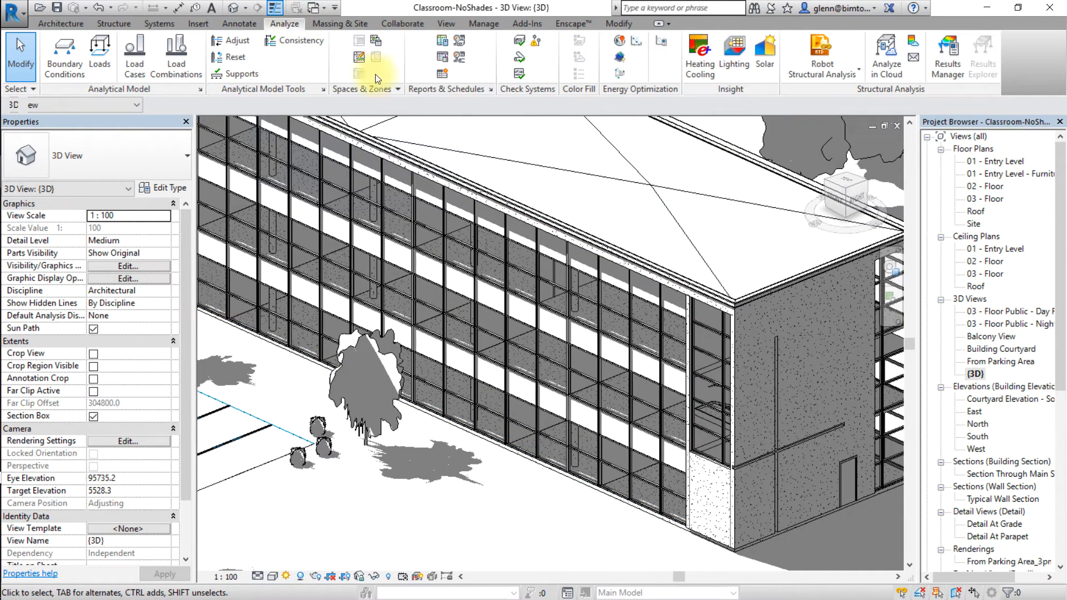
{"action": "mouse_move", "coordinate": [618, 73]}
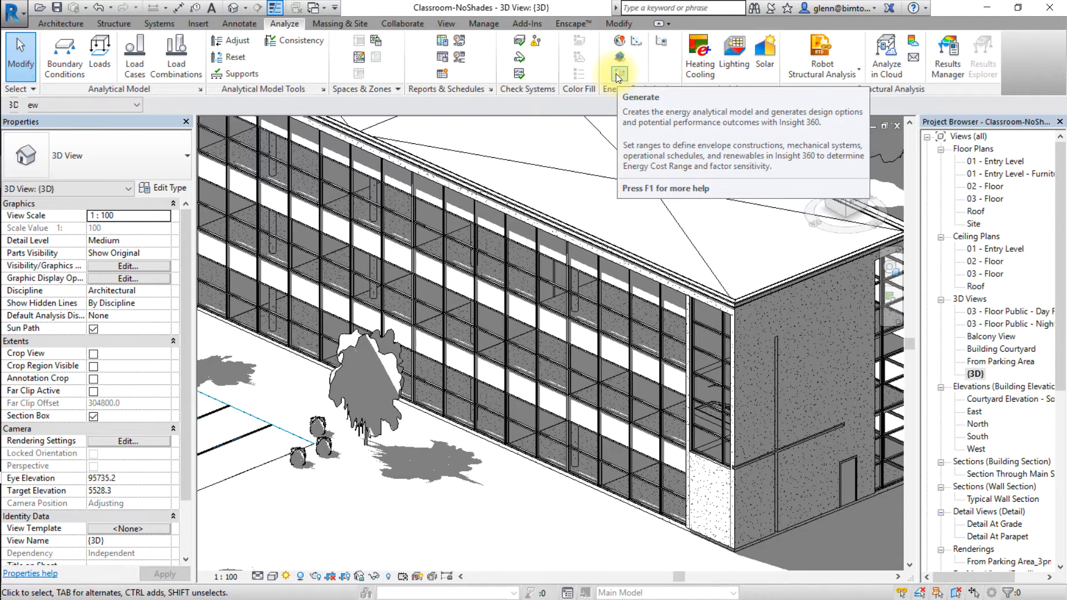
{"action": "mouse_move", "coordinate": [535, 133]}
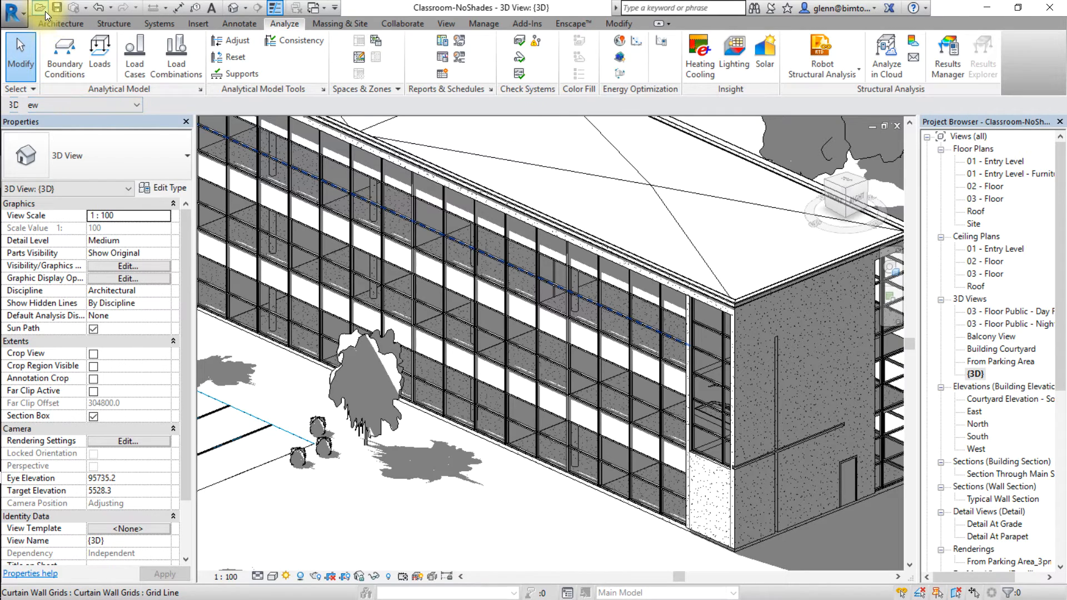
Open Classroom-WithShades and zoom in on a region around its building.
{"action": "left_click", "coordinate": [39, 7]}
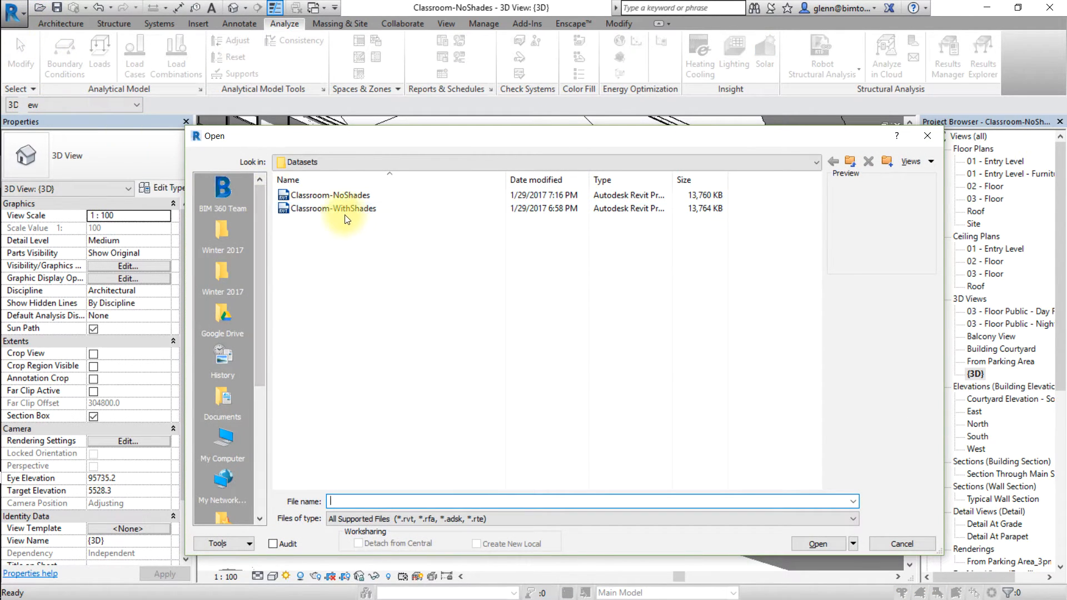
{"action": "left_click", "coordinate": [334, 208]}
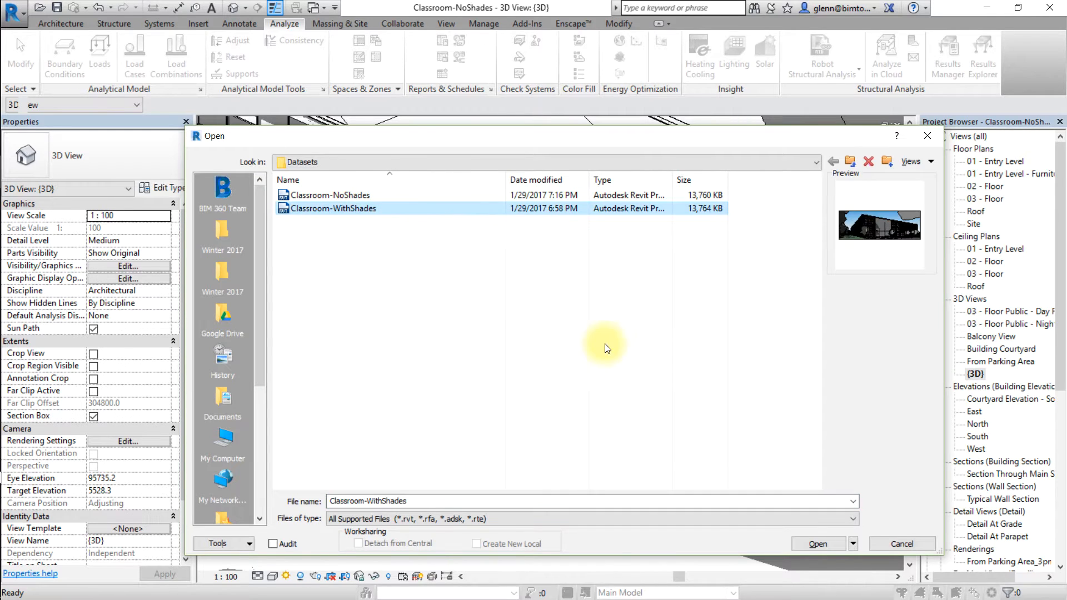
{"action": "left_click", "coordinate": [817, 543]}
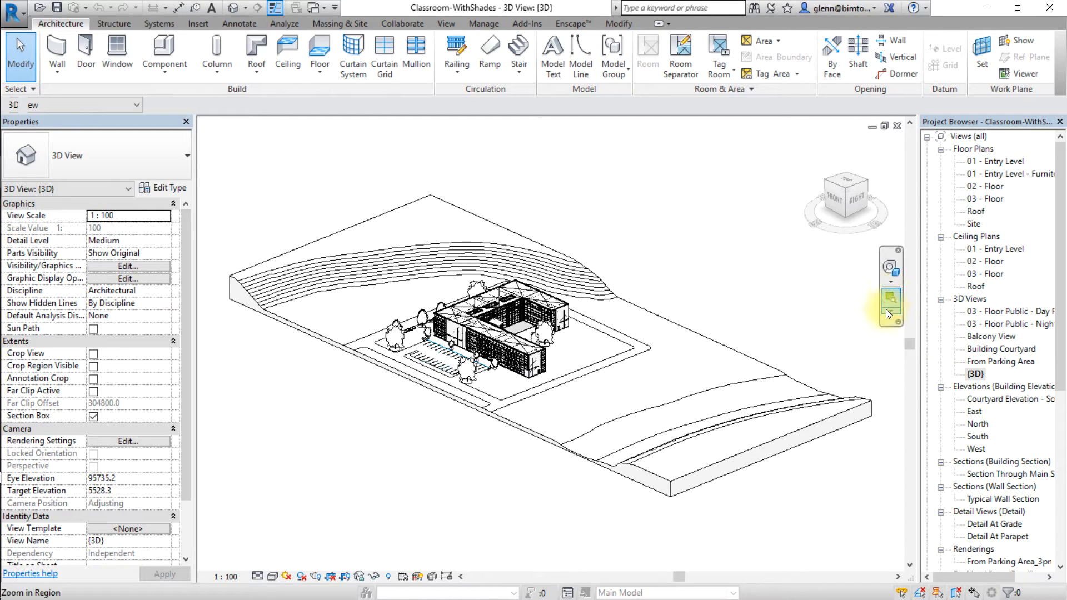
{"action": "left_click", "coordinate": [890, 298]}
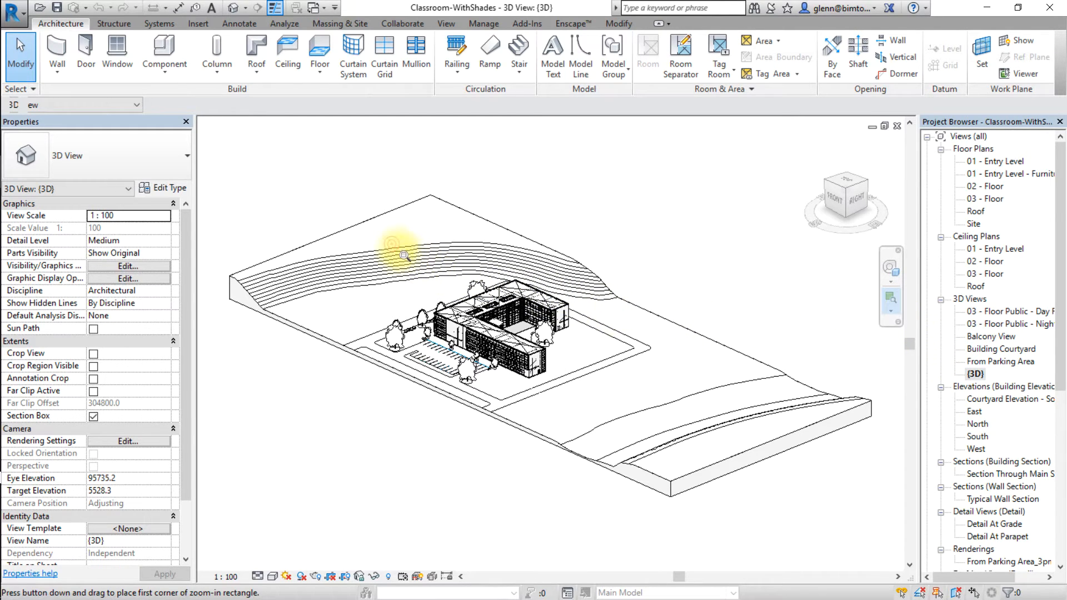
{"action": "left_click_drag", "start_coordinate": [405, 245], "coordinate": [599, 405]}
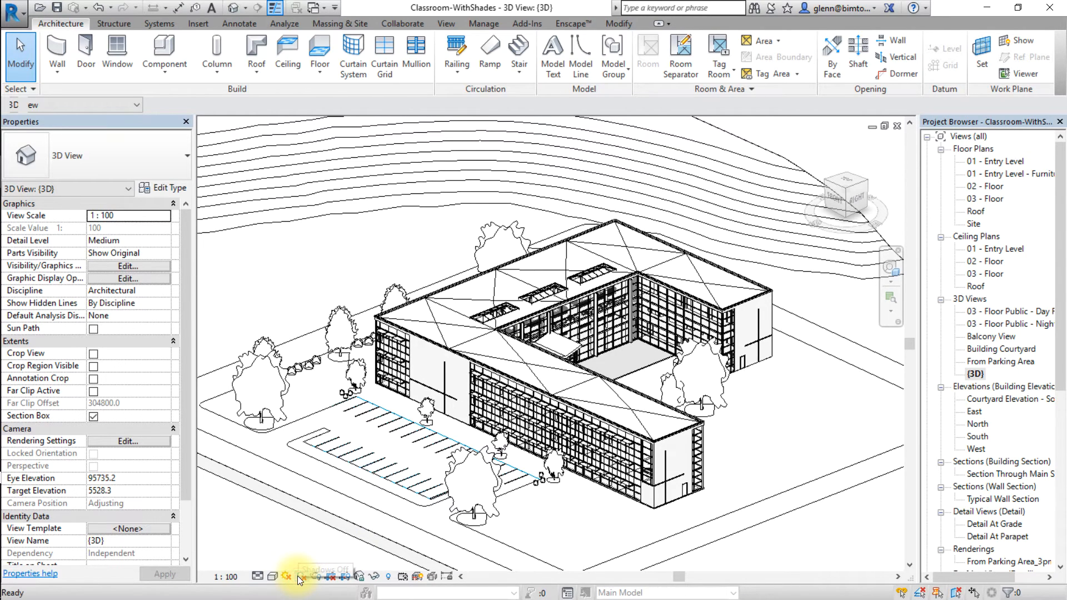
Turn on the sun path using the project's location, date and time.
{"action": "left_click", "coordinate": [287, 576]}
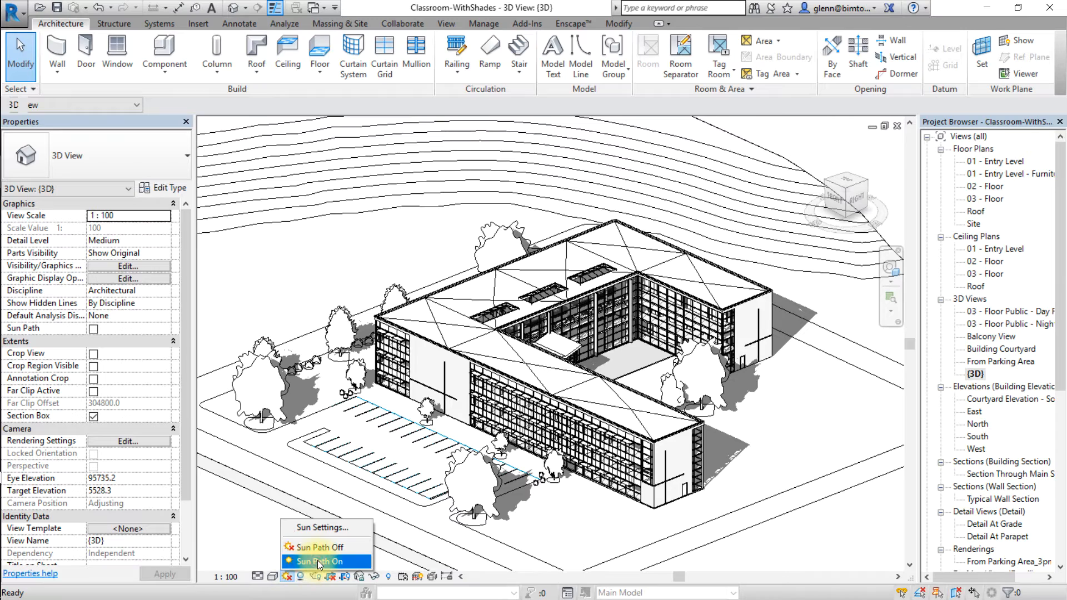
{"action": "left_click", "coordinate": [320, 561]}
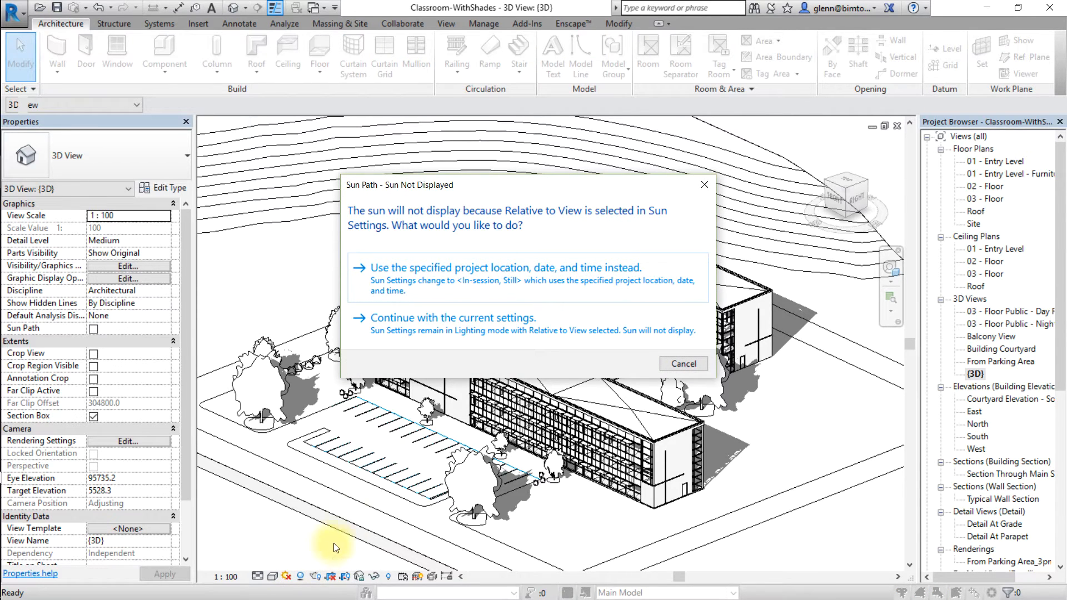
{"action": "mouse_move", "coordinate": [510, 285]}
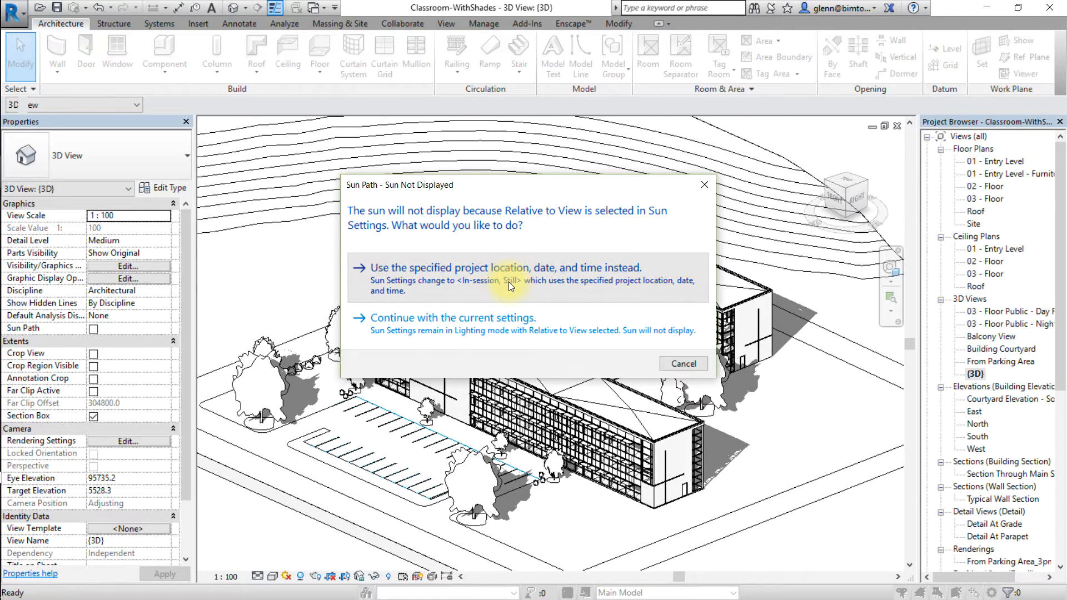
{"action": "left_click", "coordinate": [507, 267]}
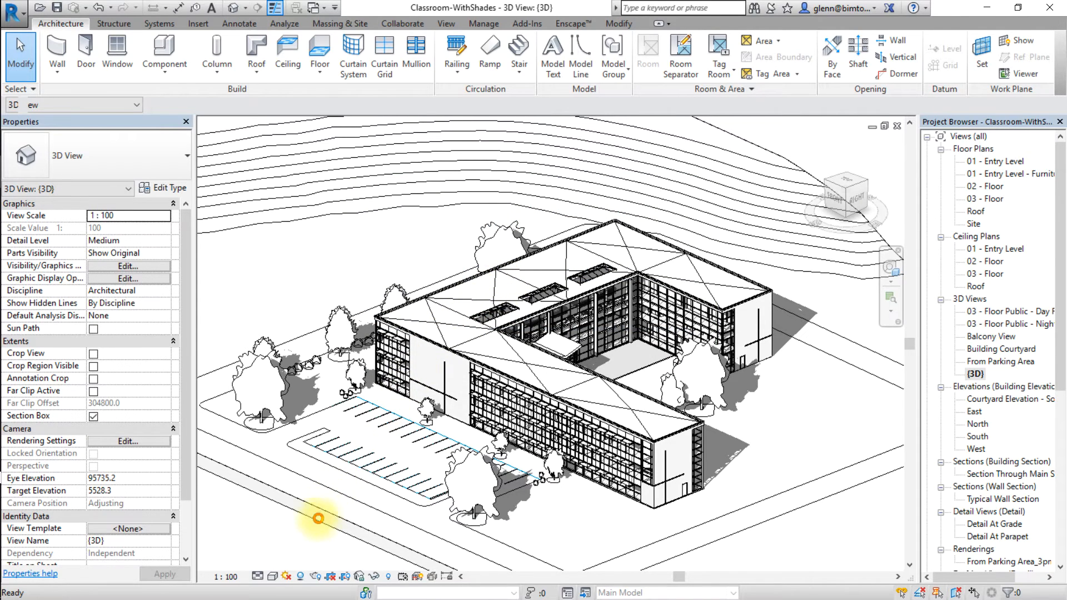
{"action": "left_click", "coordinate": [300, 576]}
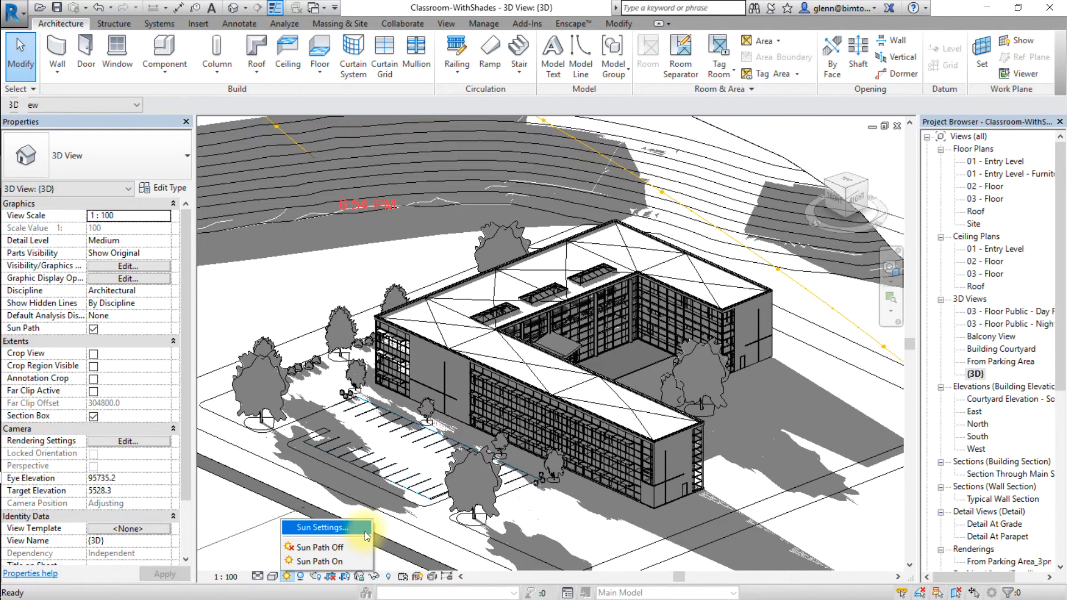
Apply the 'Summer Solstice - Manchester NH, 3pm' sun preset to Classroom-WithShades.
{"action": "left_click", "coordinate": [326, 528]}
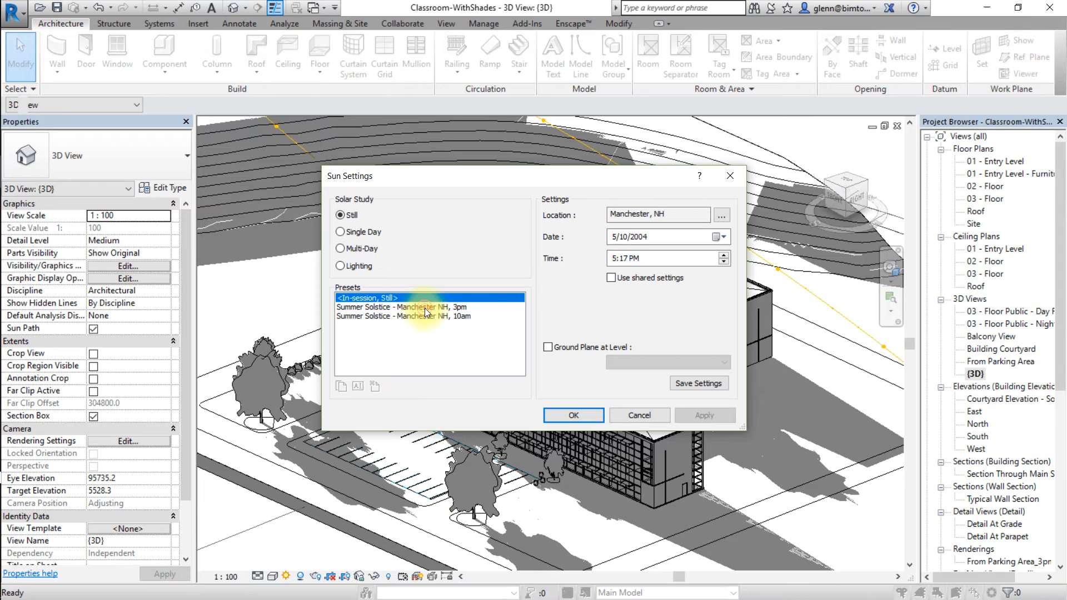
{"action": "left_click", "coordinate": [402, 307]}
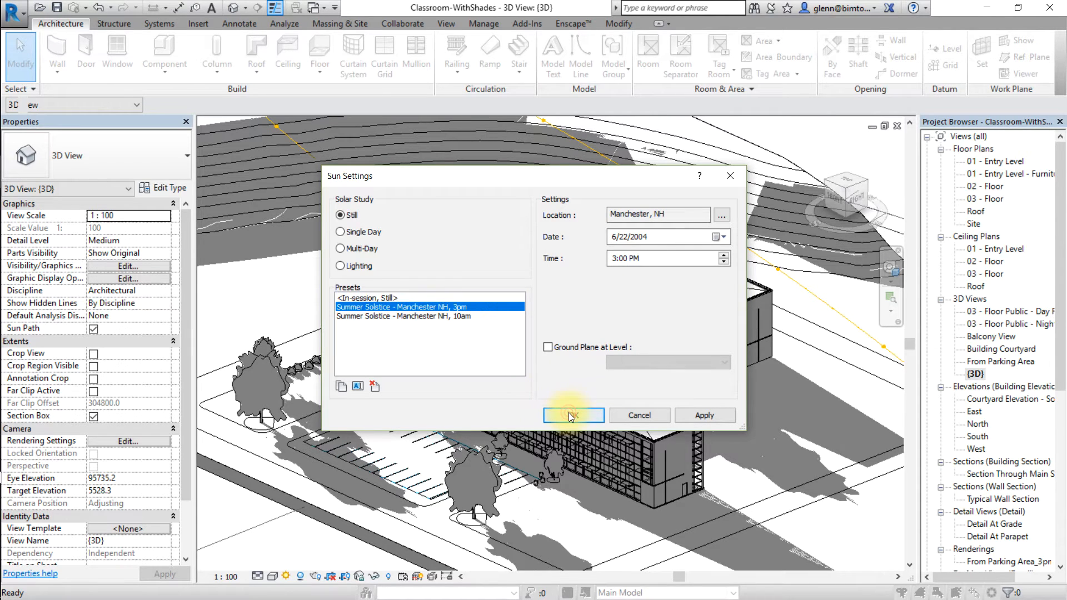
{"action": "left_click", "coordinate": [573, 415]}
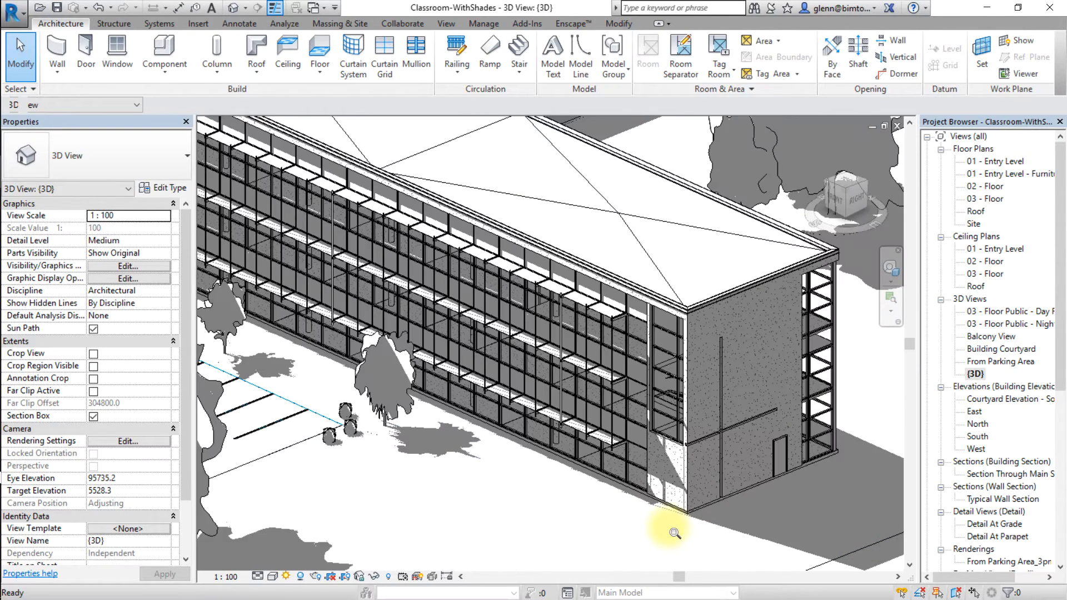
Switch to the Analyze ribbon showing the energy optimization tools.
{"action": "left_click", "coordinate": [616, 327]}
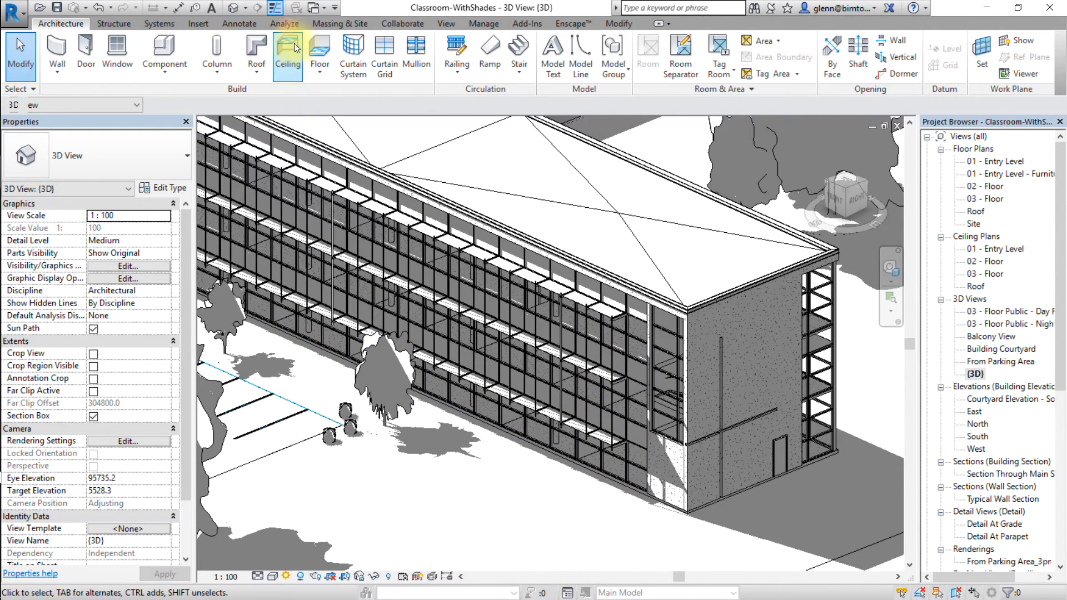
{"action": "left_click", "coordinate": [284, 23]}
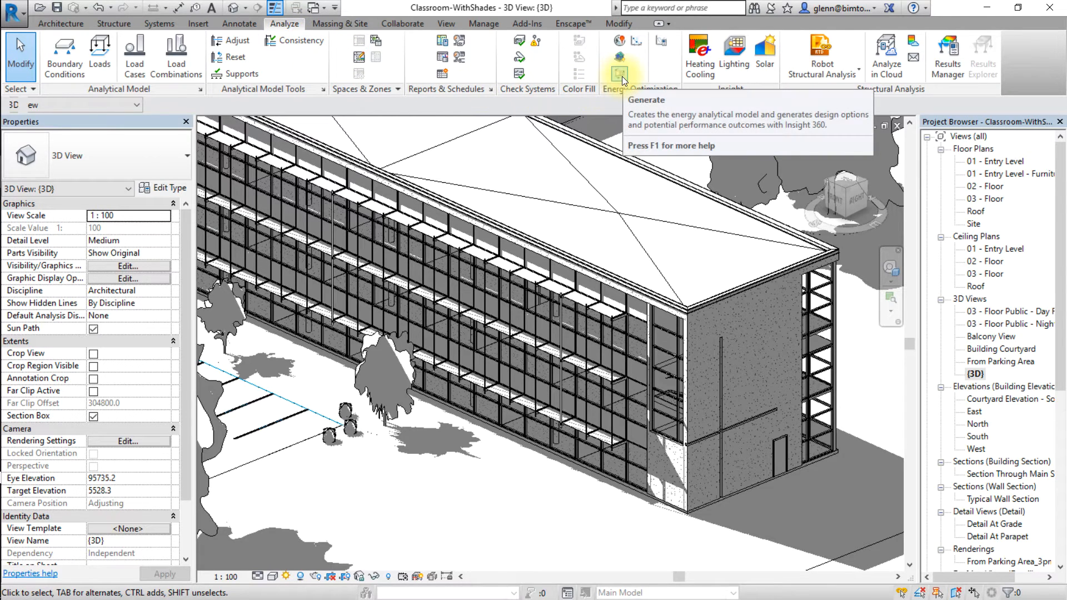
Launch Insight 360 for Classroom-WithShades, showing 121 kBtu/ft²/yr energy use.
{"action": "left_click", "coordinate": [619, 75]}
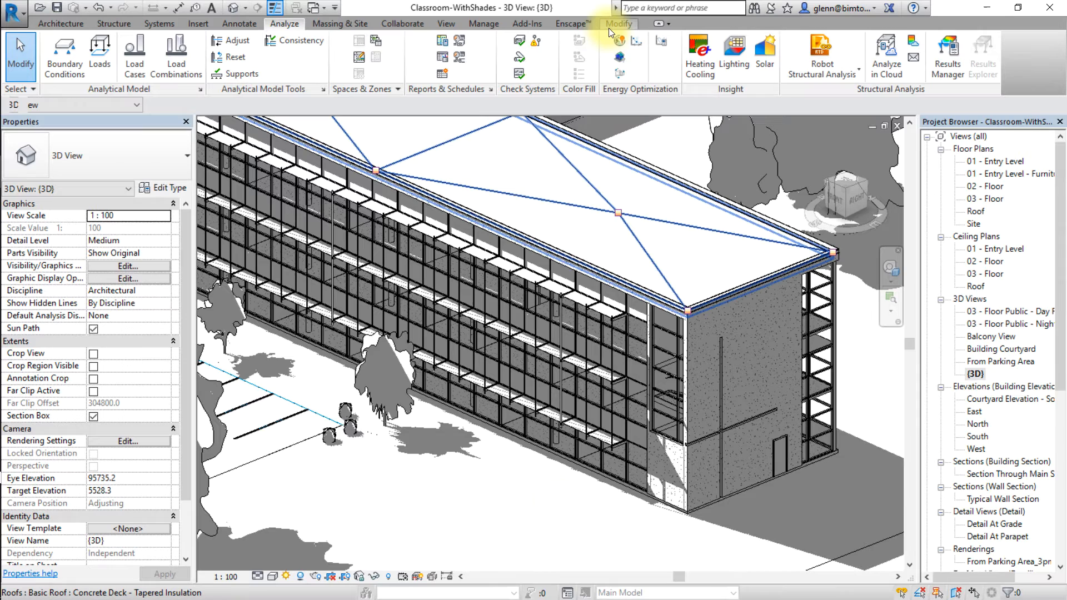
{"action": "mouse_move", "coordinate": [634, 42]}
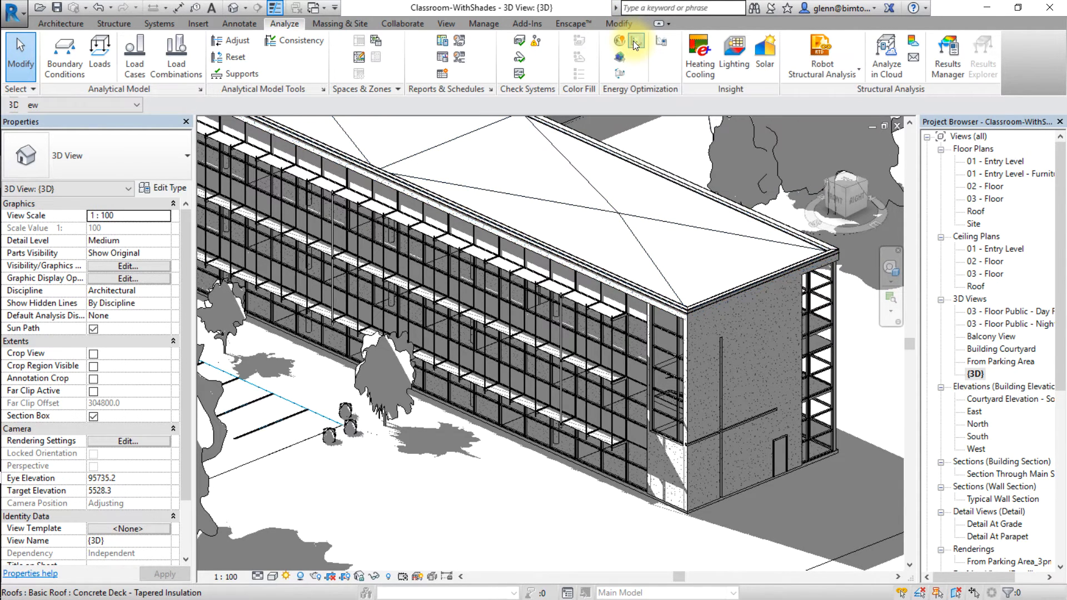
{"action": "left_click", "coordinate": [637, 41]}
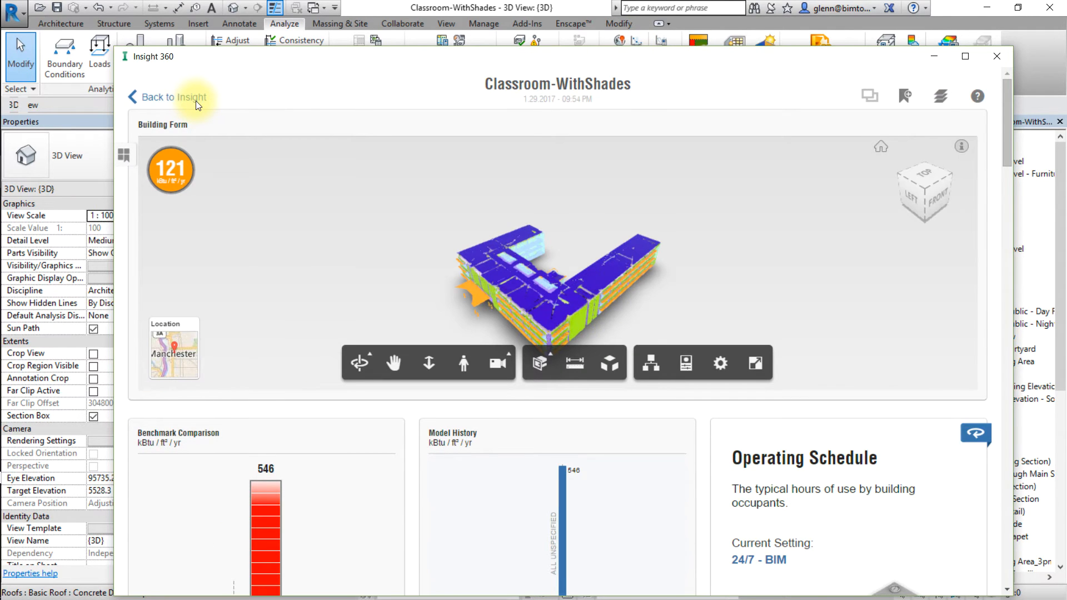
{"action": "mouse_move", "coordinate": [171, 98]}
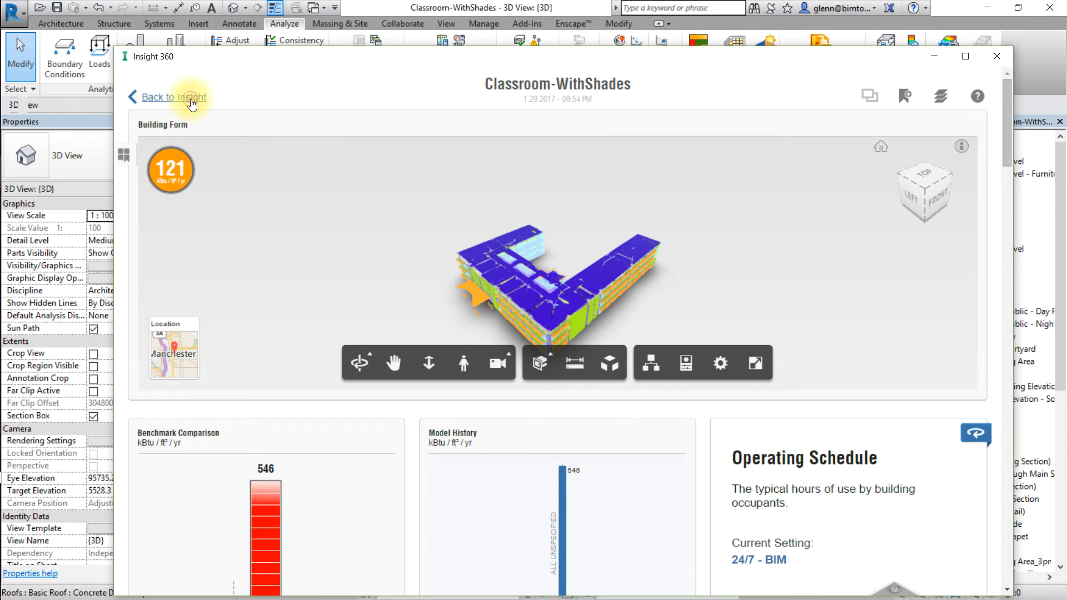
Leave the model results for the Insights page listing All Uncategorized and Location Comparison.
{"action": "left_click", "coordinate": [172, 97]}
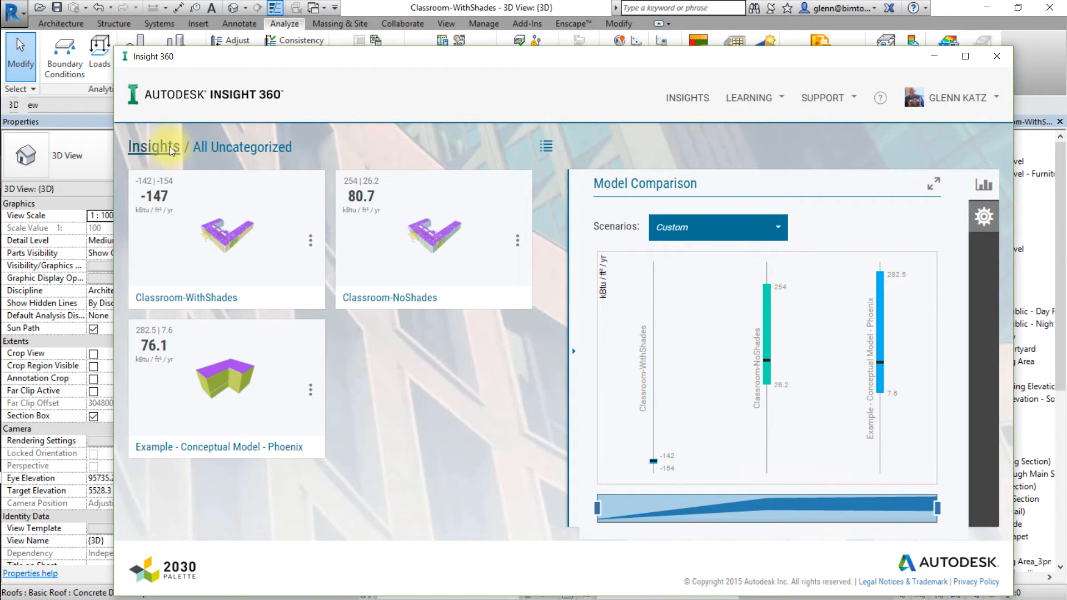
{"action": "left_click", "coordinate": [153, 147]}
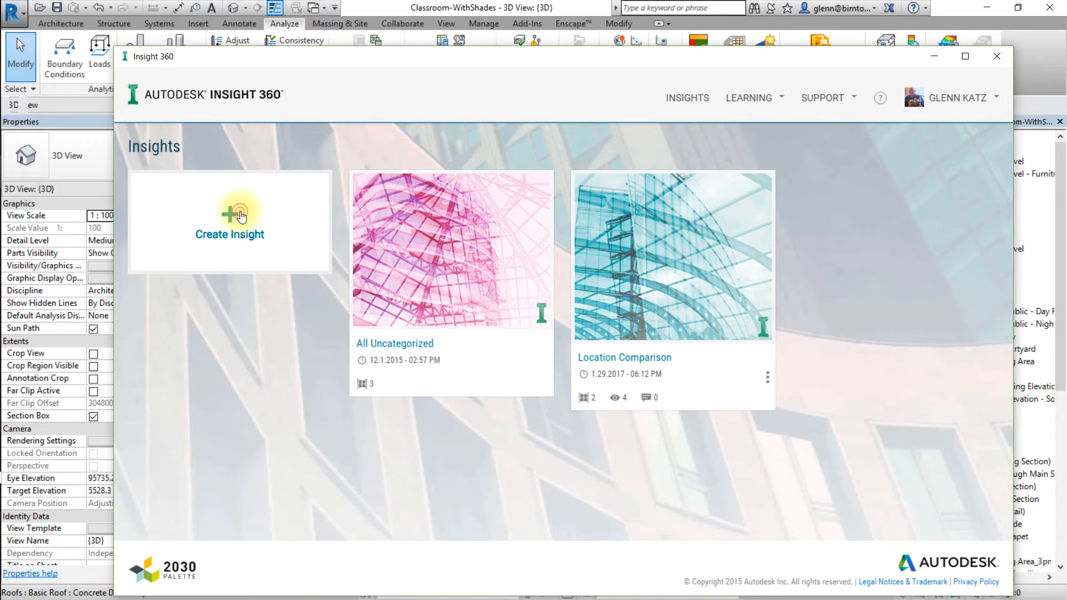
Create an Untitled Insight holding Classroom-WithShades and Classroom-NoShades.
{"action": "left_click", "coordinate": [229, 223]}
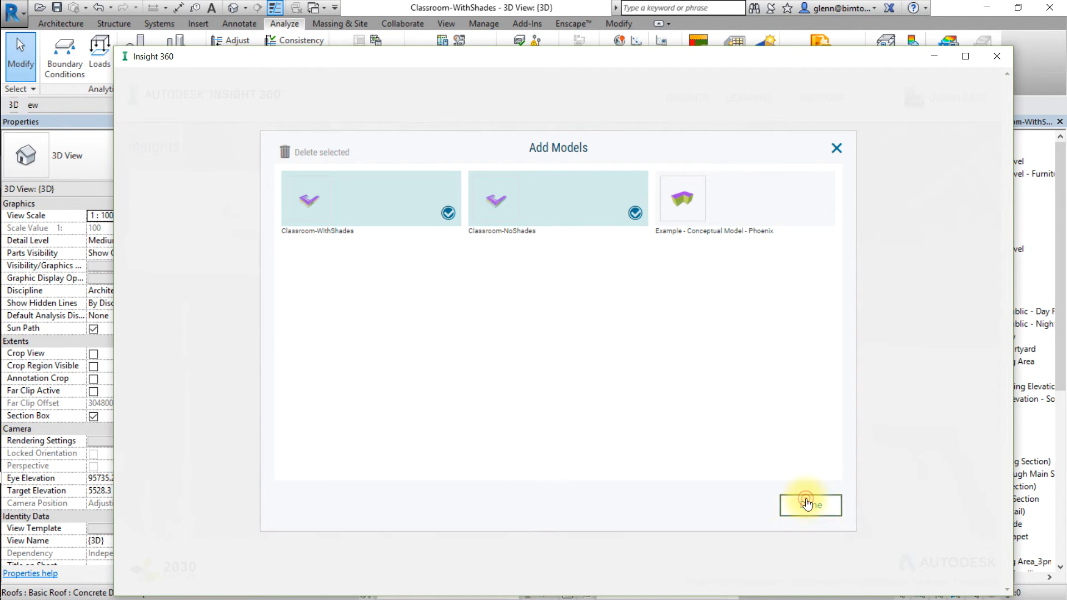
{"action": "left_click", "coordinate": [809, 505]}
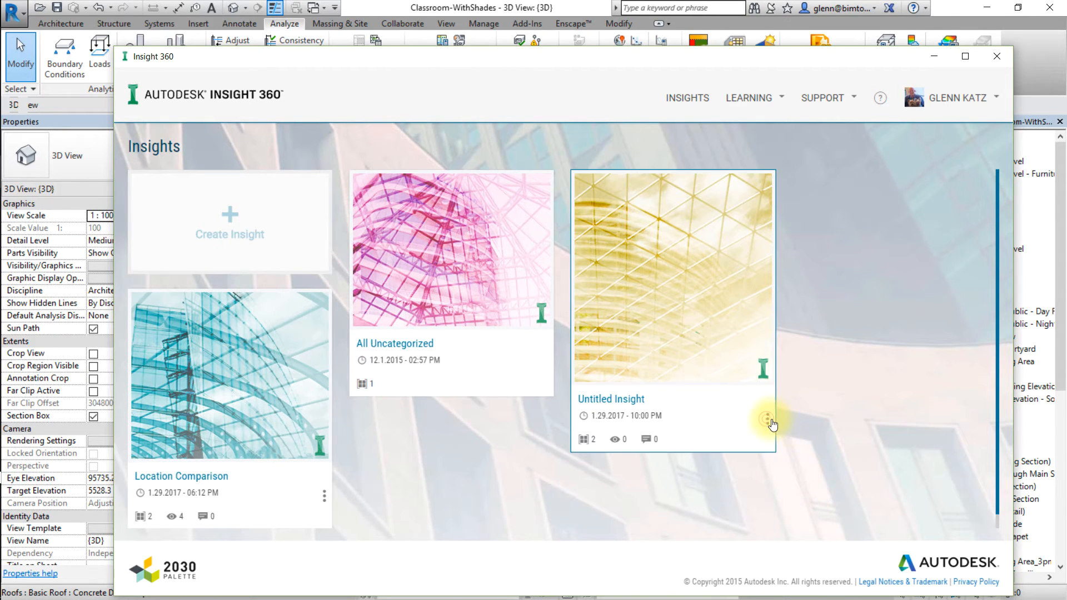
{"action": "left_click", "coordinate": [767, 421]}
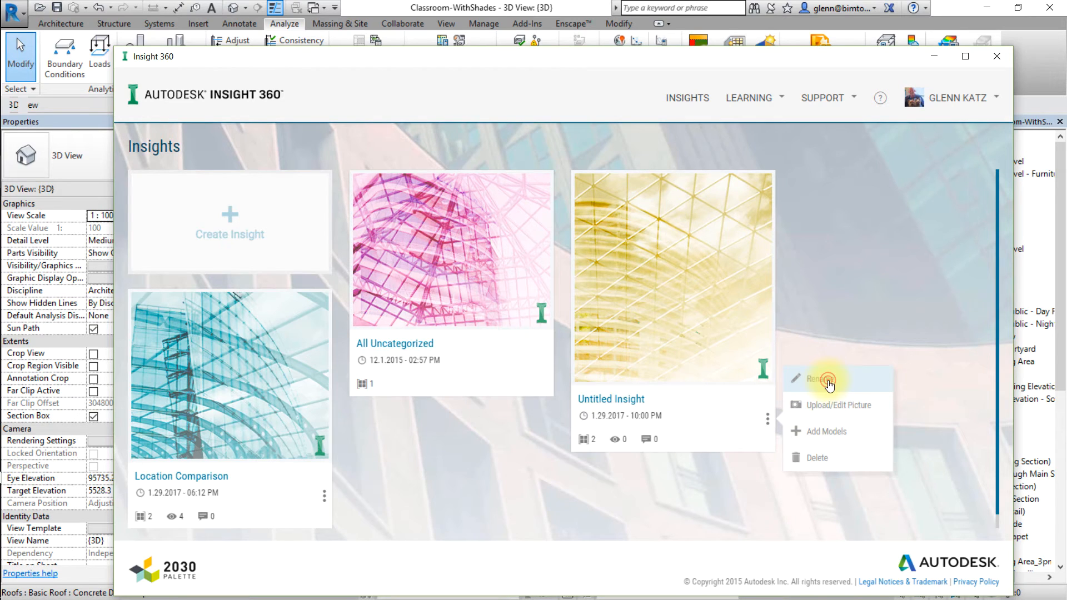
Rename the Untitled Insight to 'Shading Devices Comparison' and open it.
{"action": "left_click", "coordinate": [813, 379]}
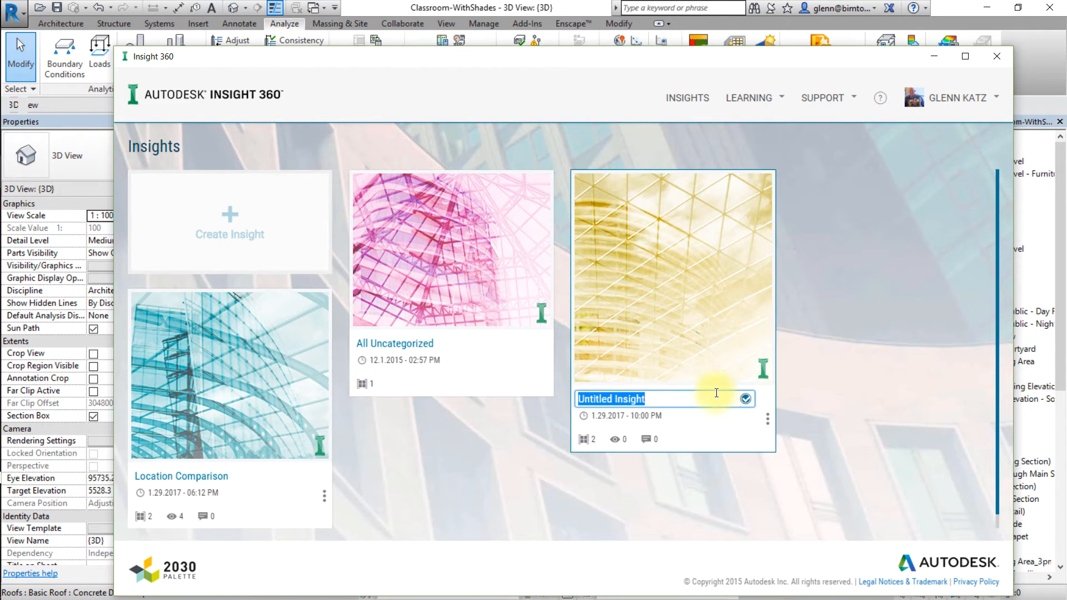
{"action": "type", "text": "Shading Devices Comparison"}
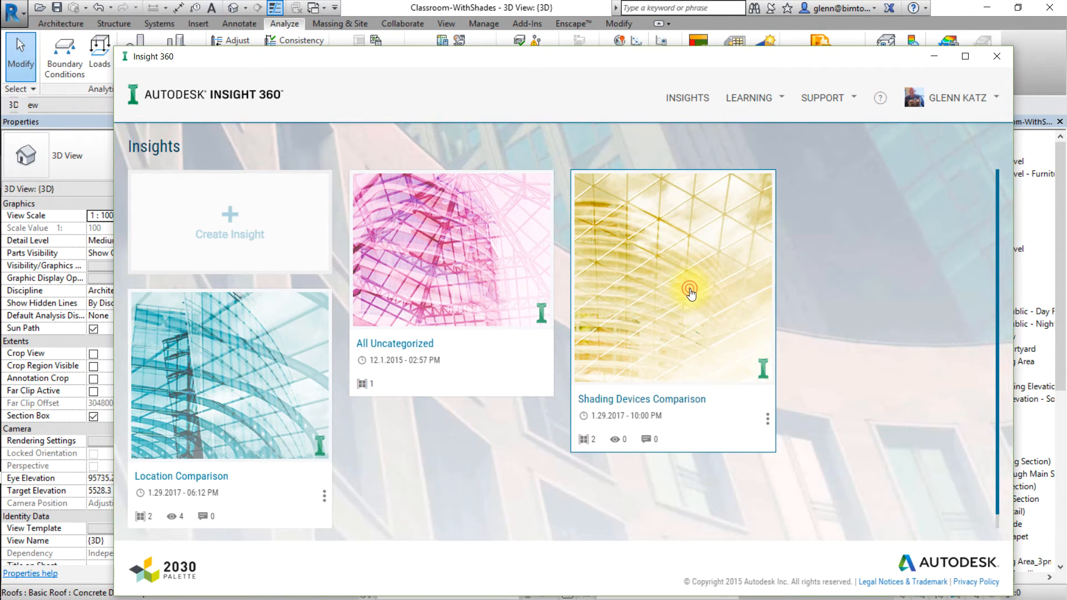
{"action": "left_click", "coordinate": [672, 279]}
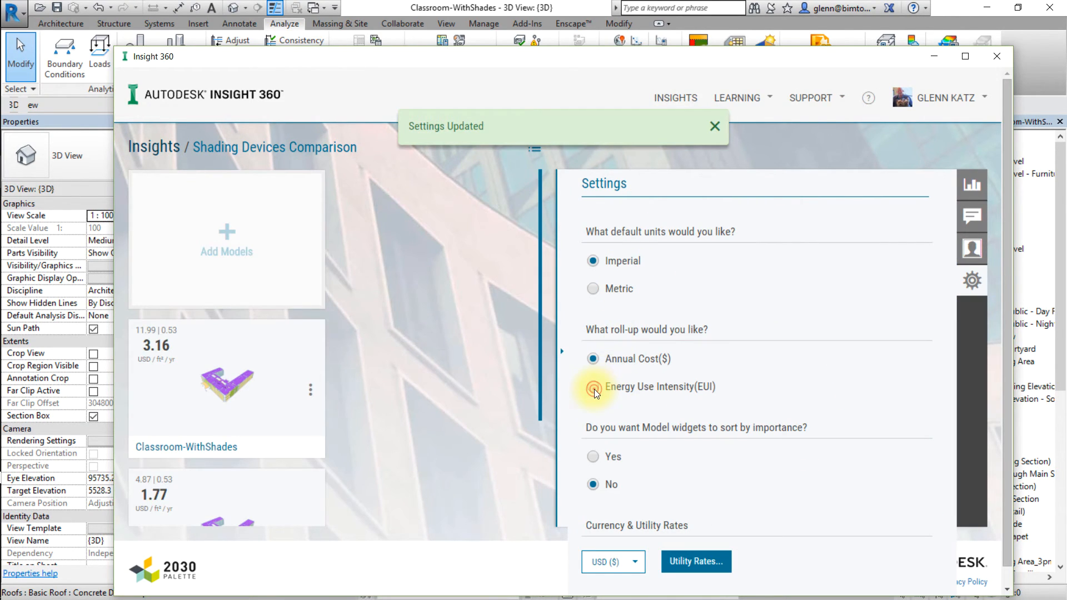
Set results to Energy Use Intensity (EUI) and show the WithShades vs NoShades comparison chart.
{"action": "left_click", "coordinate": [594, 387]}
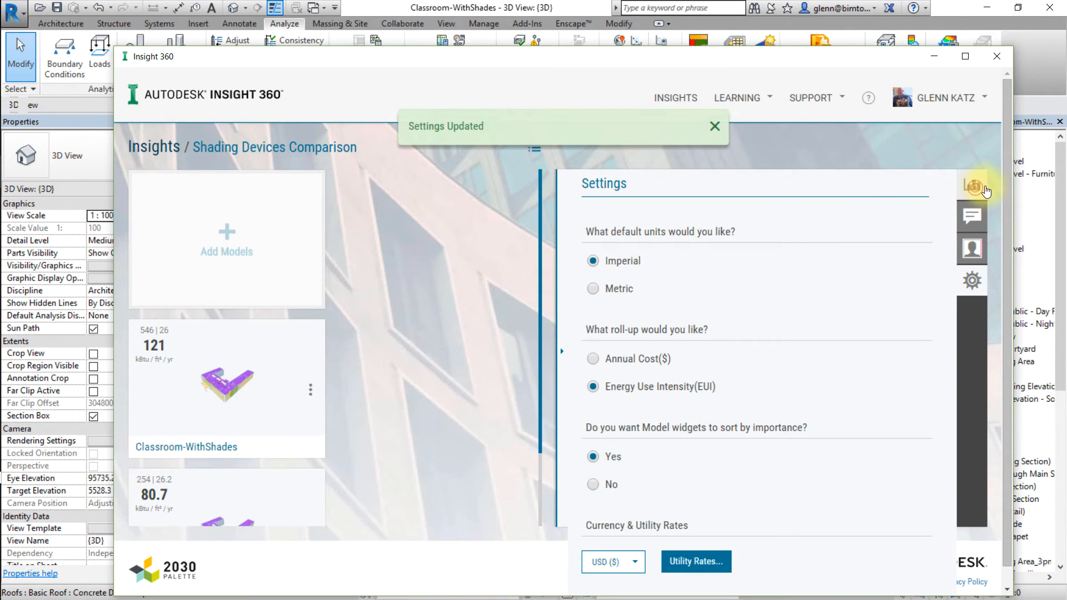
{"action": "left_click", "coordinate": [983, 188]}
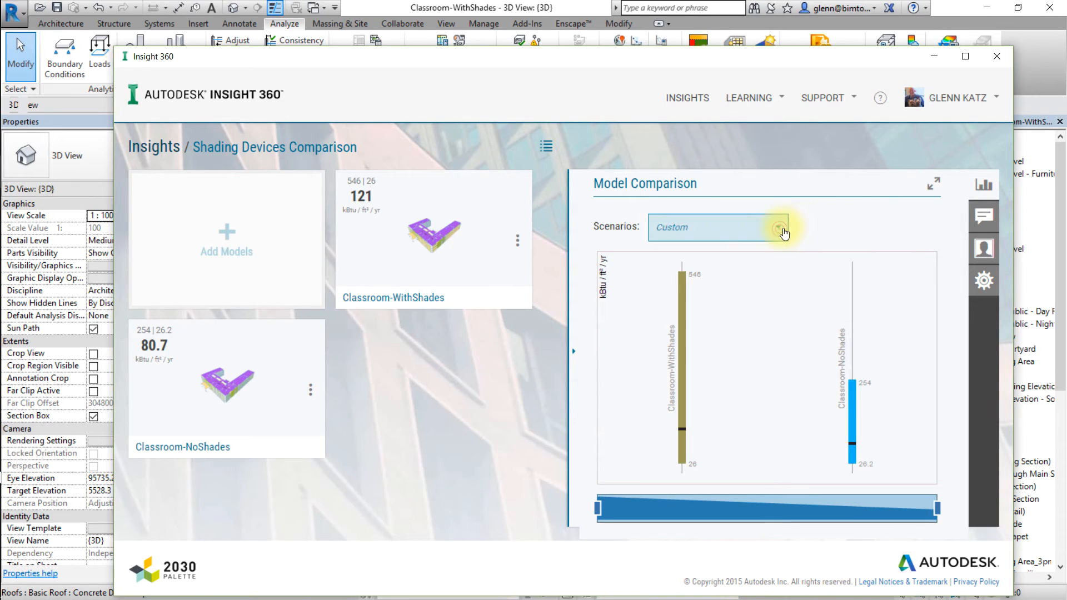
Apply the Baseline Scenario: WithShades 80.2 EUI versus NoShades 80.7.
{"action": "left_click", "coordinate": [779, 226]}
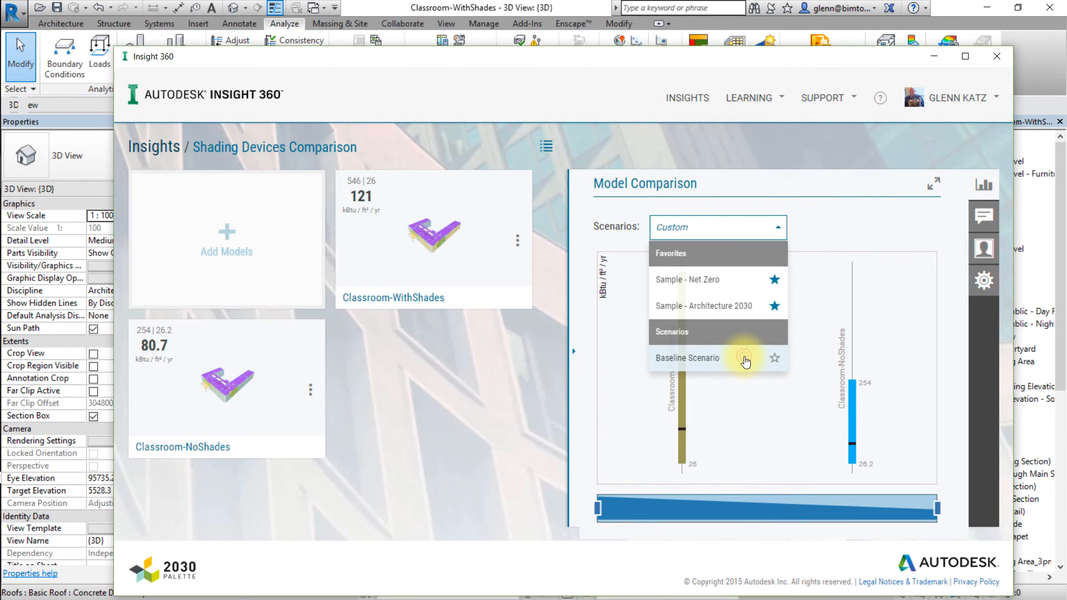
{"action": "left_click", "coordinate": [686, 357]}
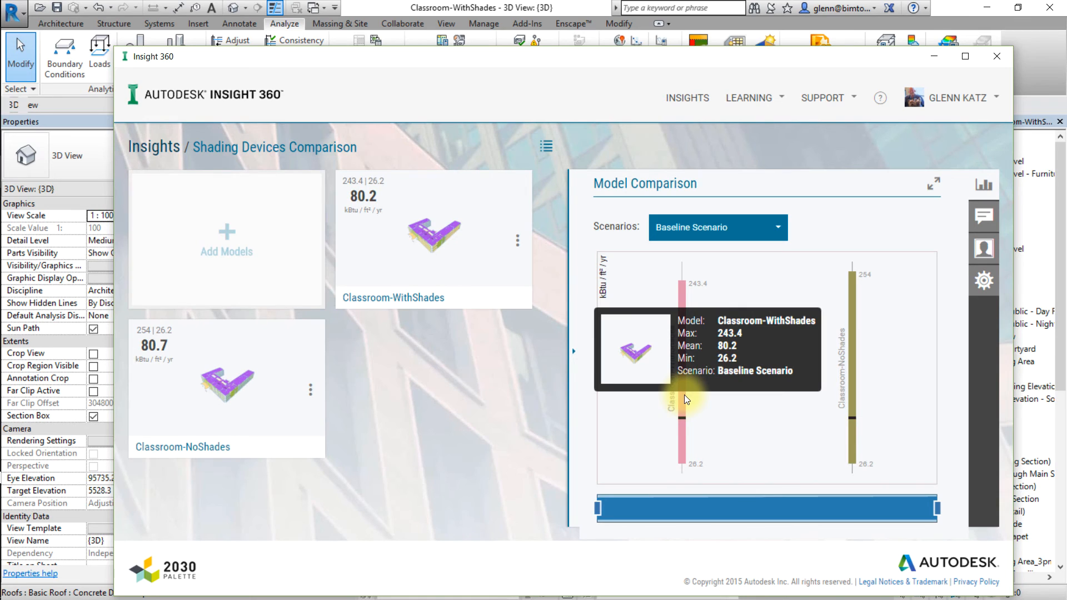
{"action": "mouse_move", "coordinate": [851, 375]}
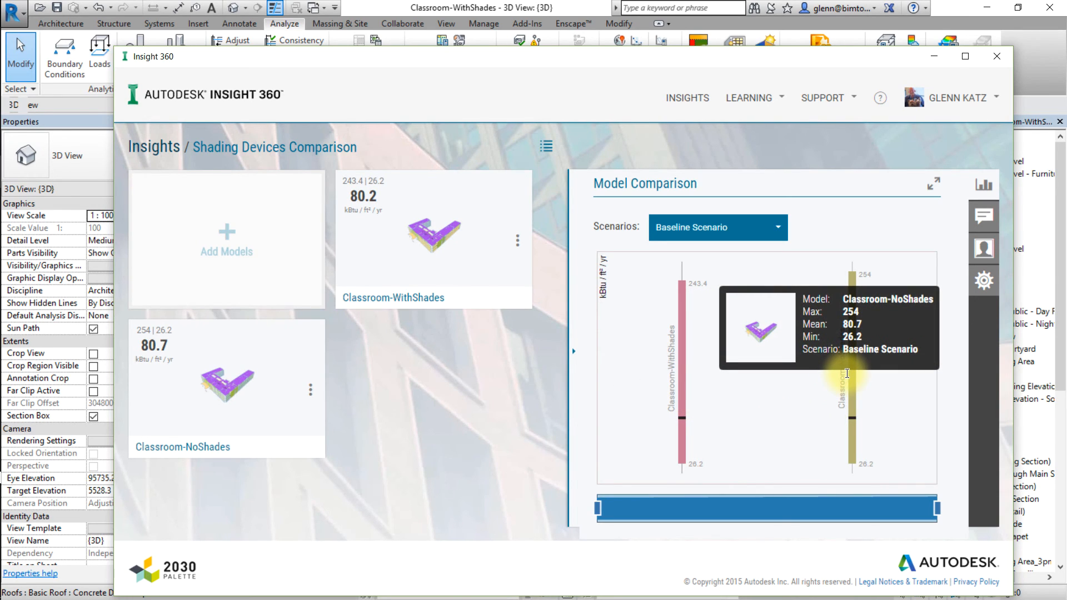
{"action": "mouse_move", "coordinate": [681, 409]}
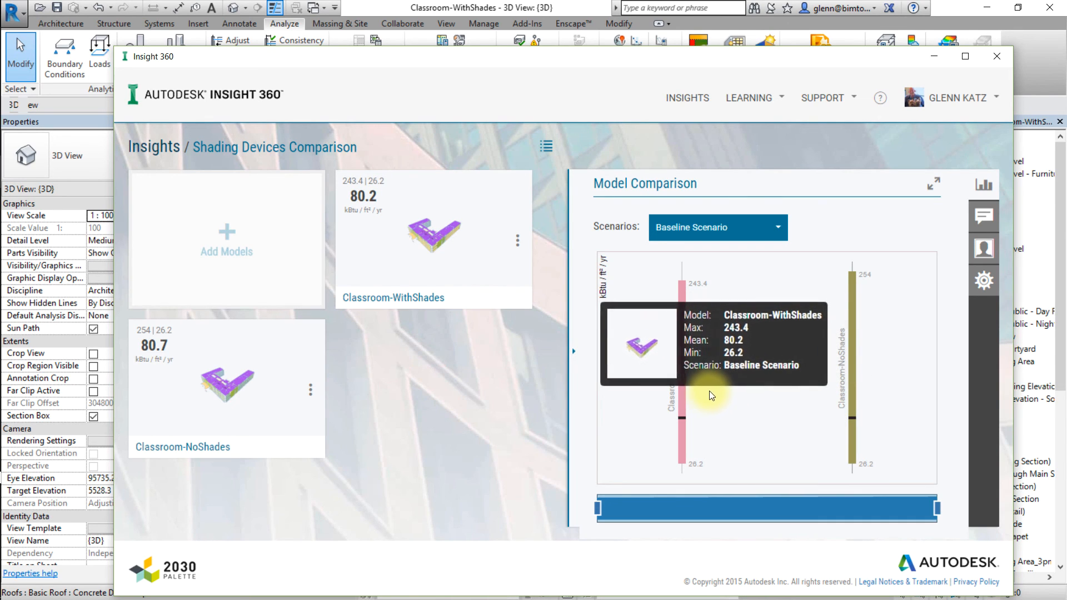